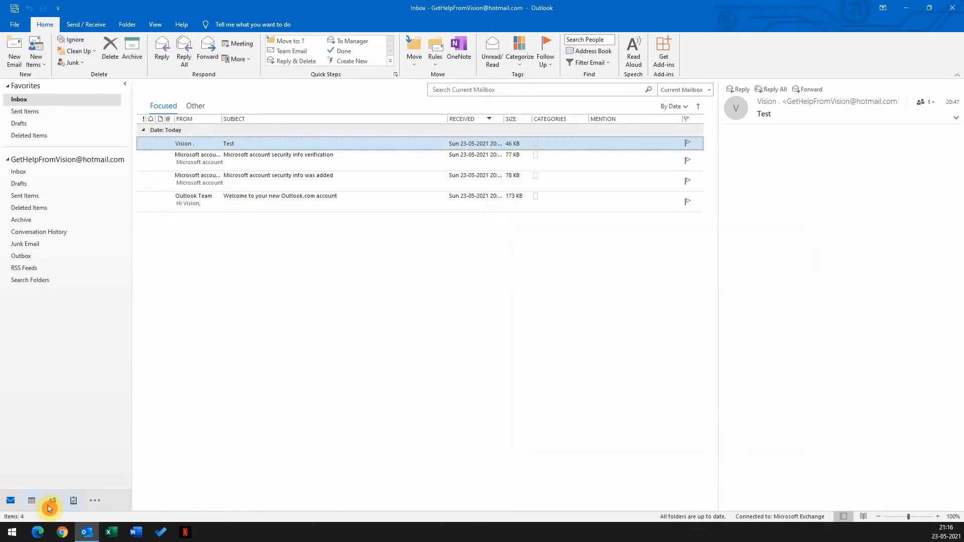
# Enable 'Show this folder as an email Address Book' for New Contacts, then view the Address Book
pyautogui.click(52, 500)
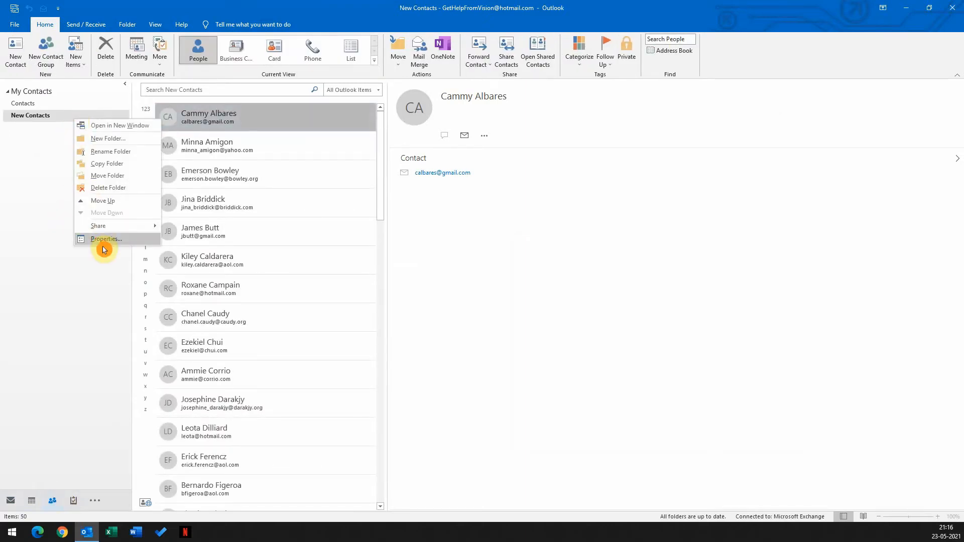
pyautogui.click(106, 238)
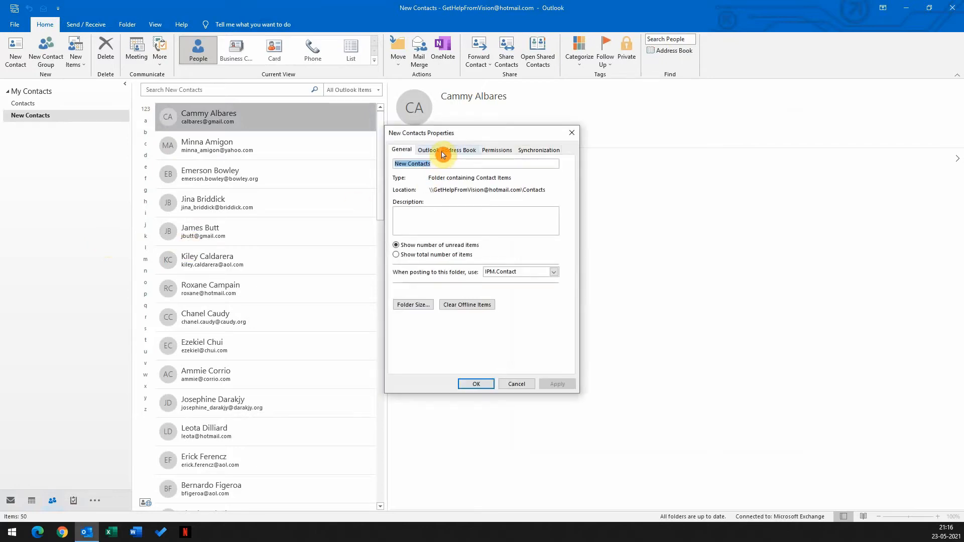
pyautogui.click(446, 150)
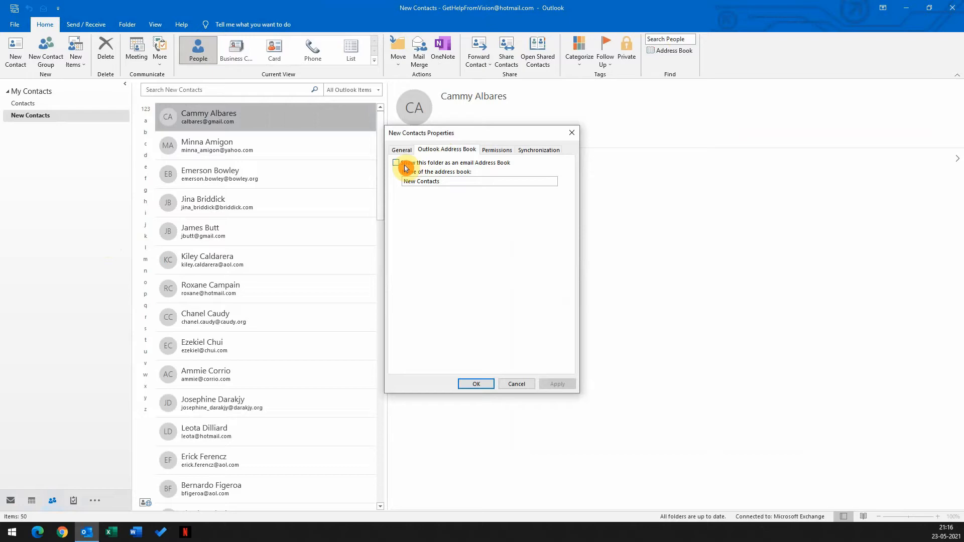
pyautogui.click(397, 163)
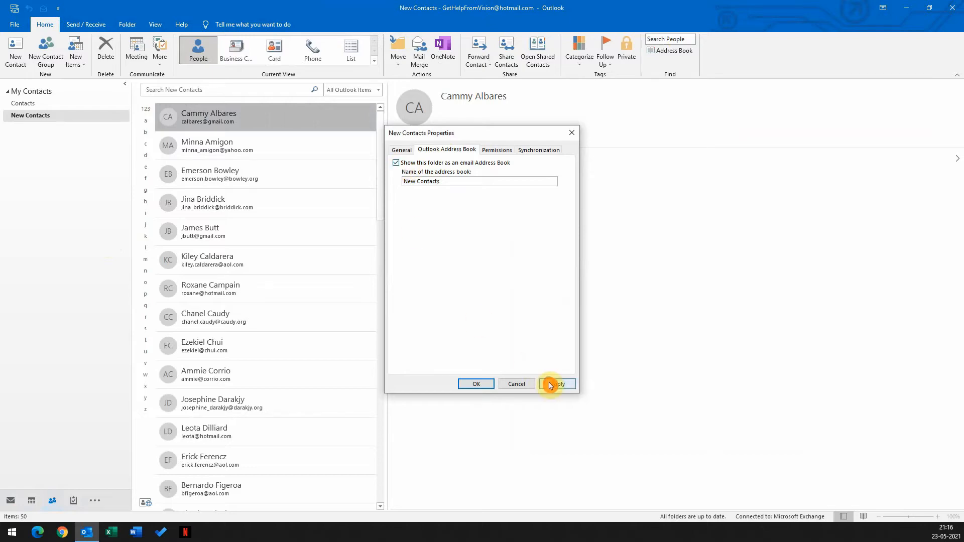
pyautogui.click(551, 384)
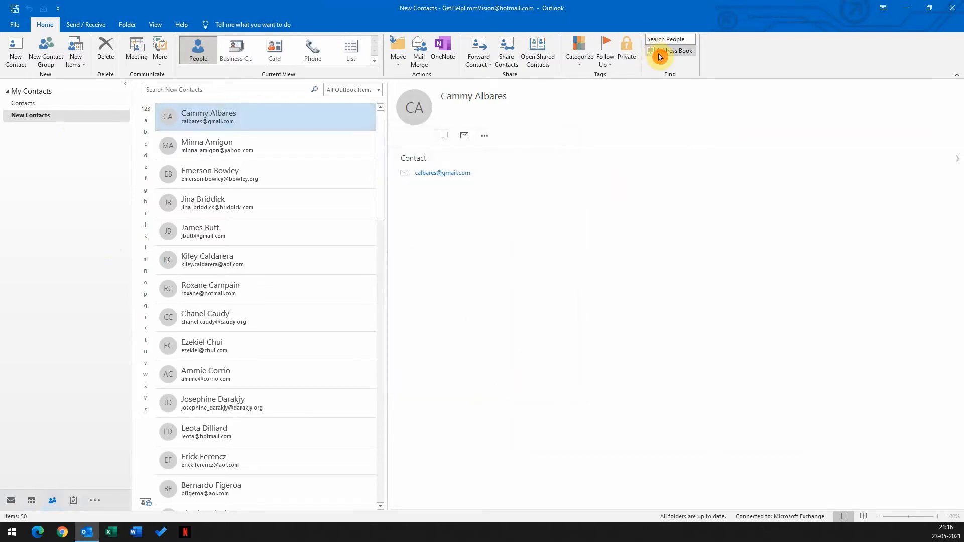
pyautogui.click(669, 50)
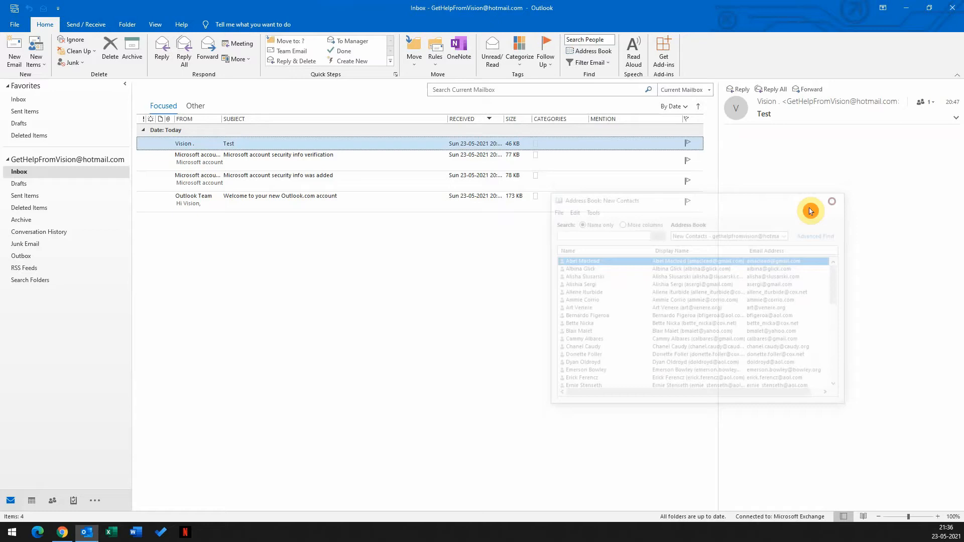
# Close the New Contacts address book listing
pyautogui.click(14, 51)
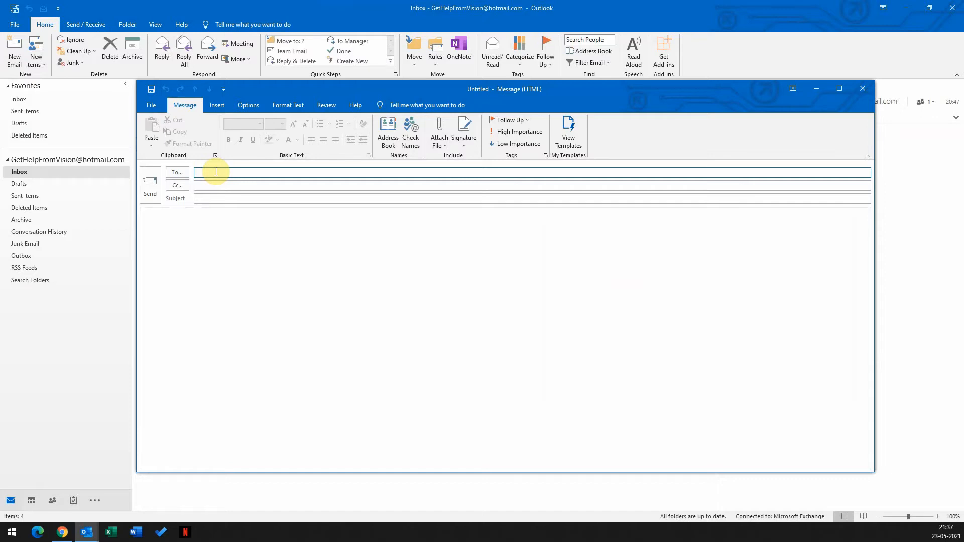
pyautogui.write('al')
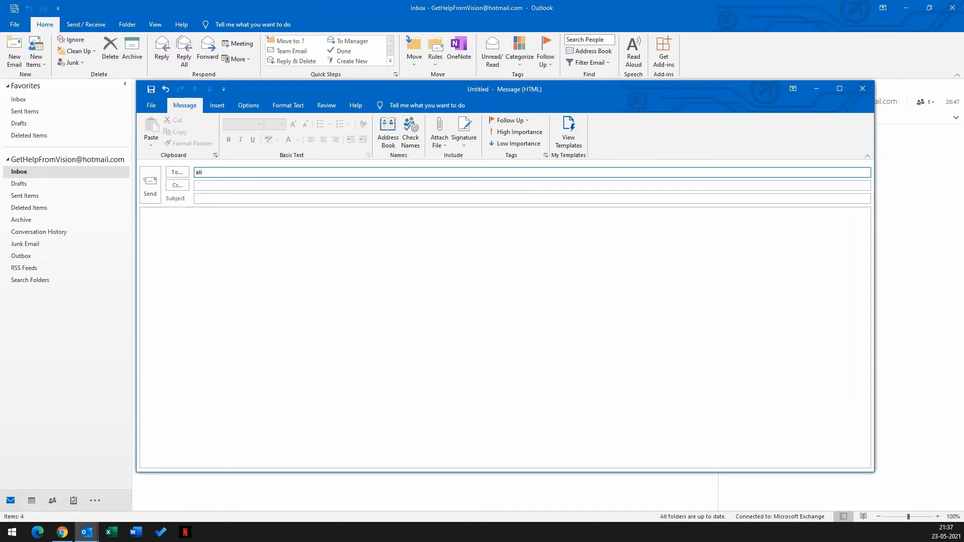
pyautogui.write('i')
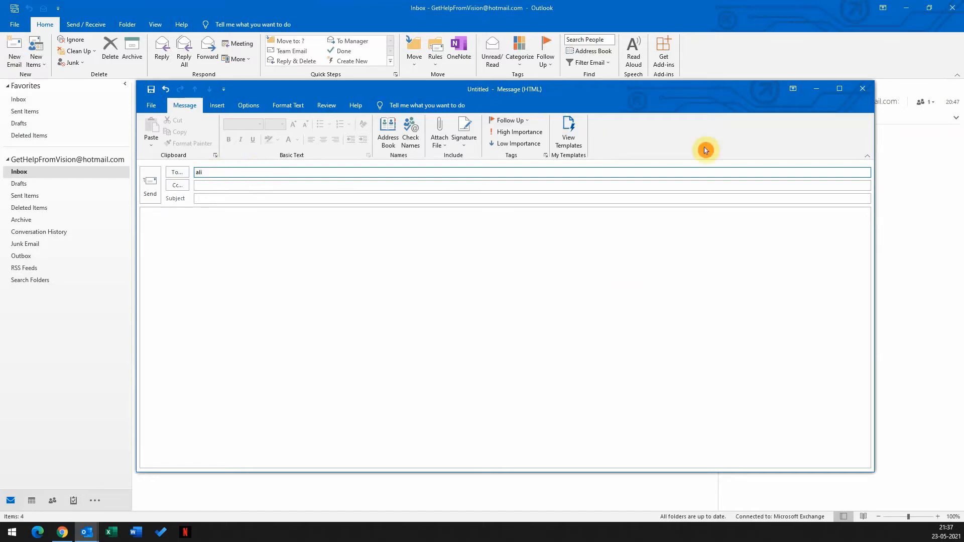
pyautogui.click(861, 88)
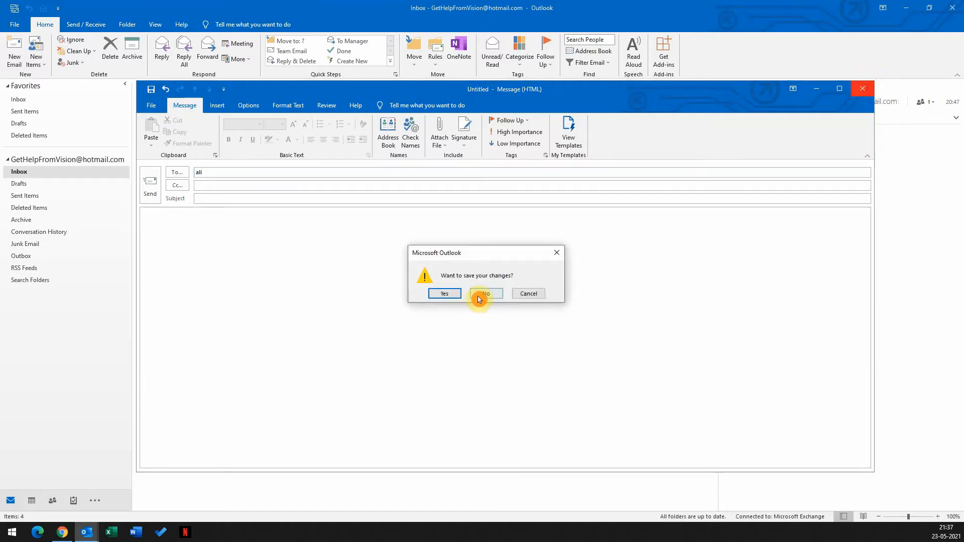
pyautogui.click(485, 293)
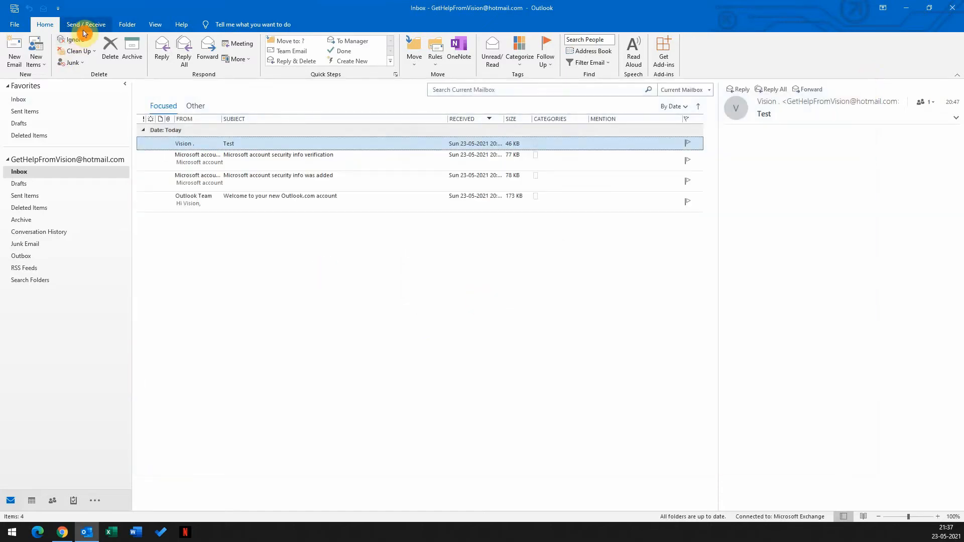
# Turn on Work Offline from Send / Receive and return to the Home ribbon
pyautogui.click(86, 25)
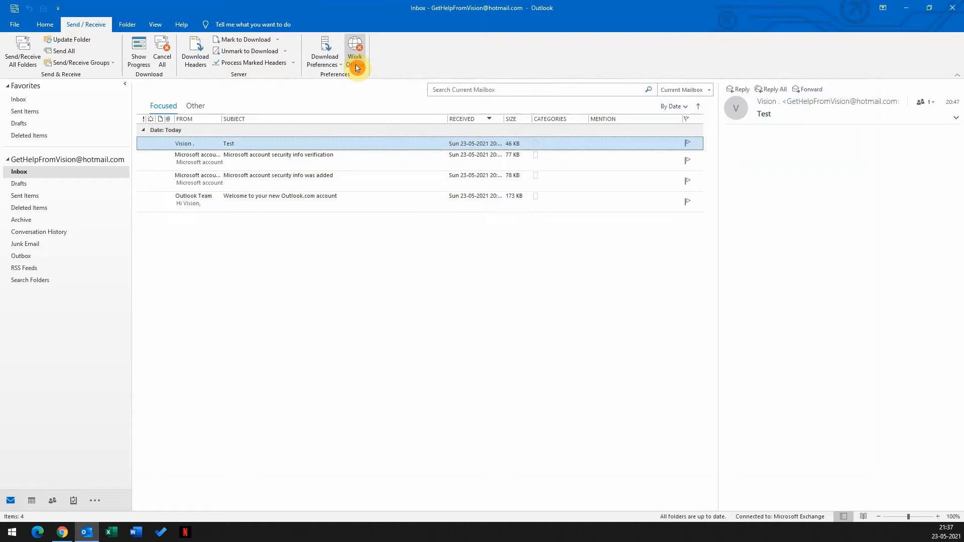
pyautogui.click(355, 51)
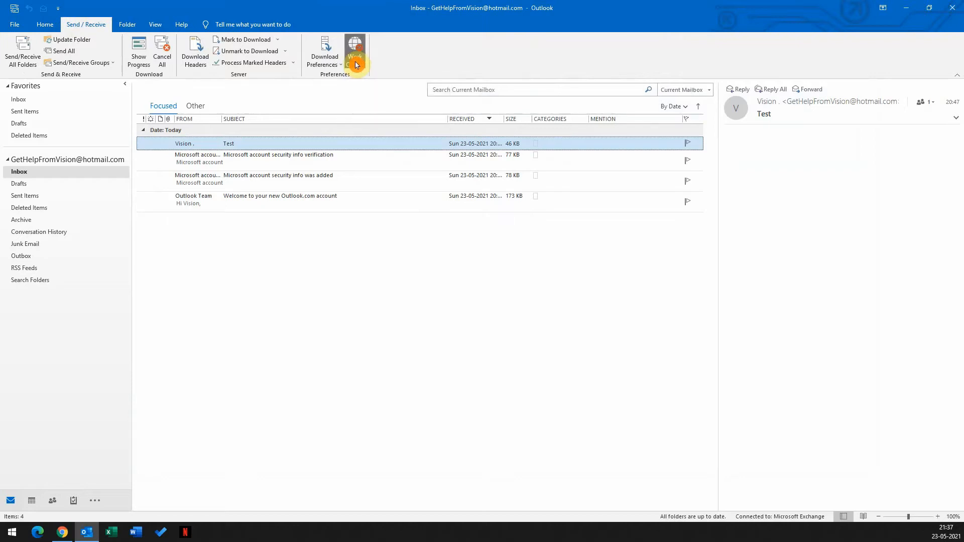
pyautogui.click(355, 51)
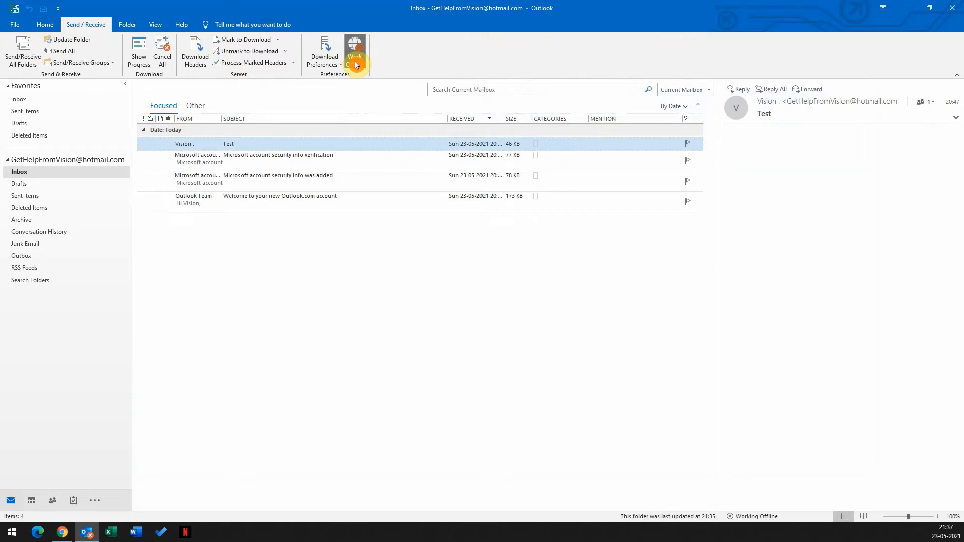
pyautogui.click(355, 52)
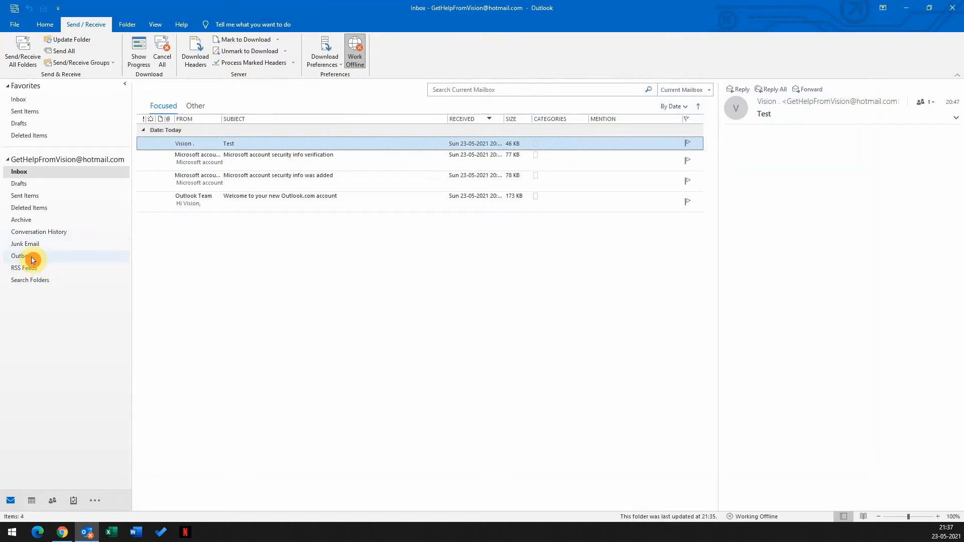
pyautogui.click(44, 24)
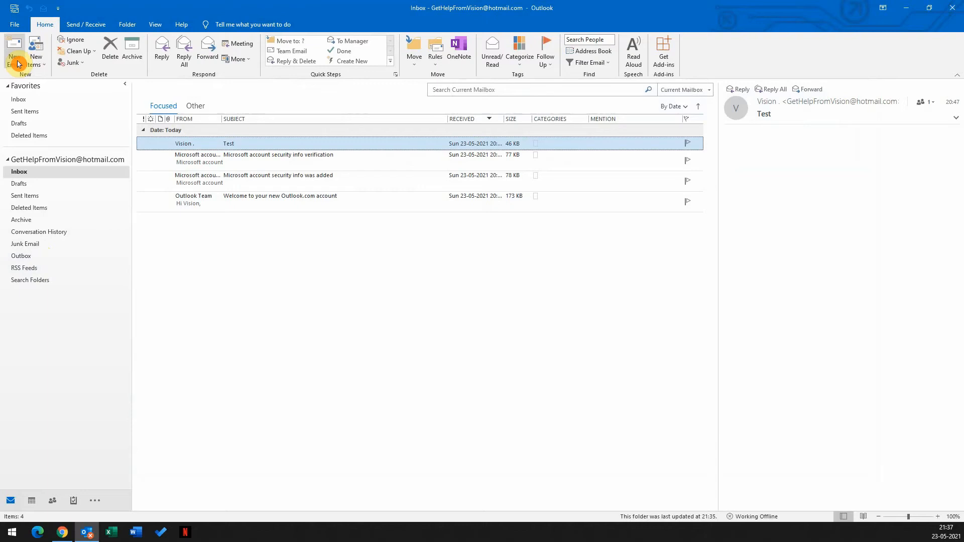
# Address a new email to every New Contacts entry on both To and Cc
pyautogui.click(14, 52)
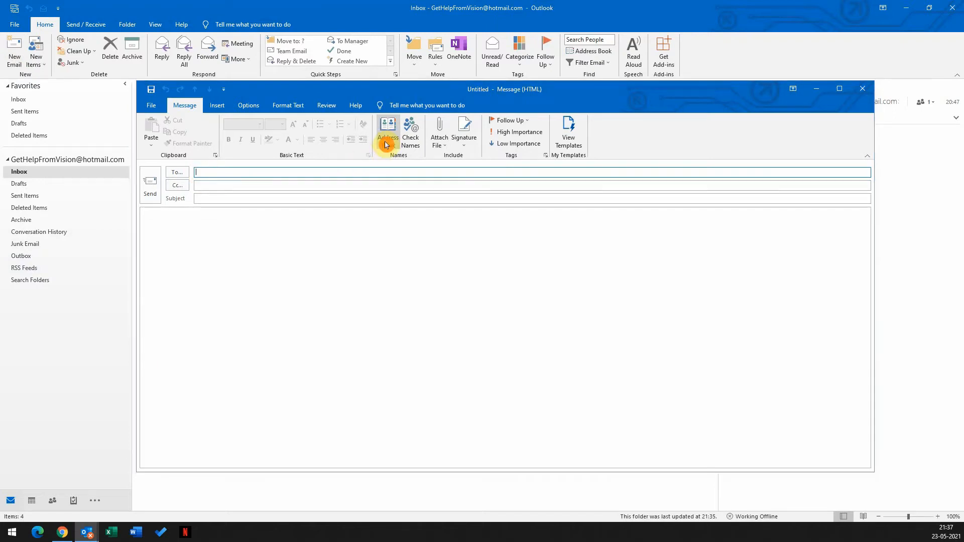
pyautogui.click(388, 129)
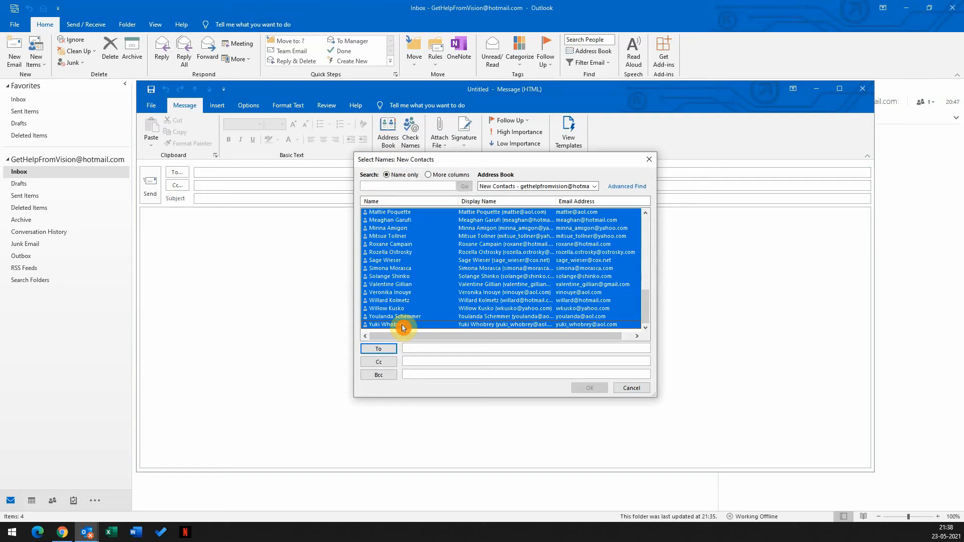
pyautogui.click(378, 349)
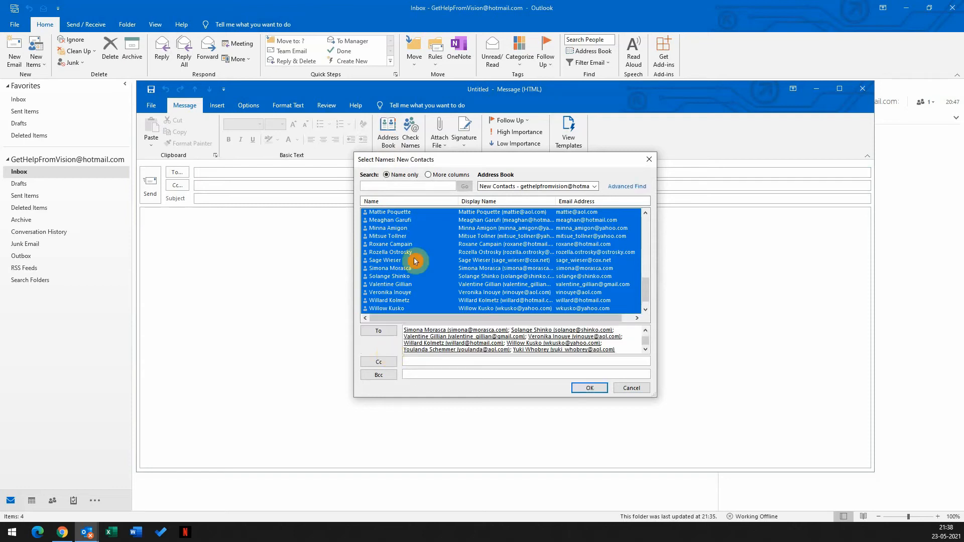
pyautogui.moveTo(422, 252)
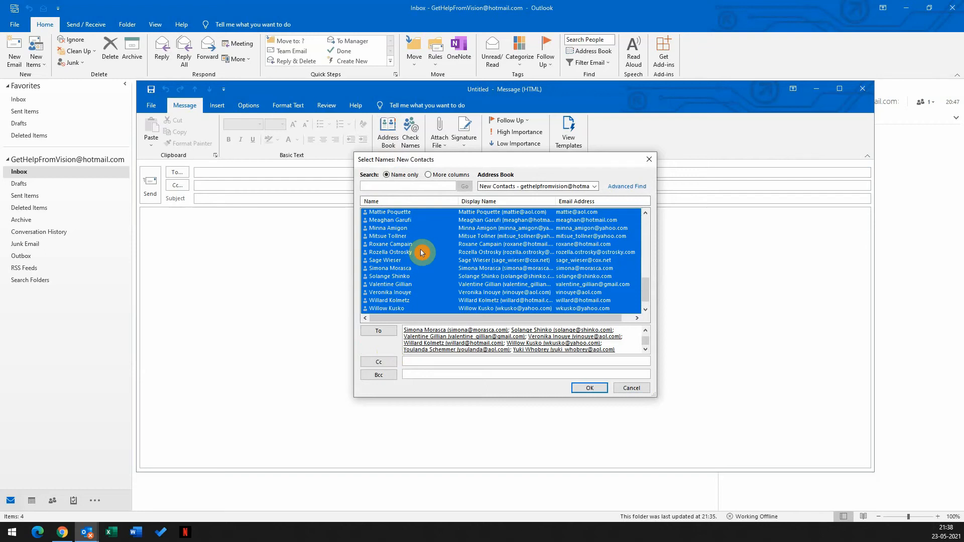
pyautogui.click(378, 362)
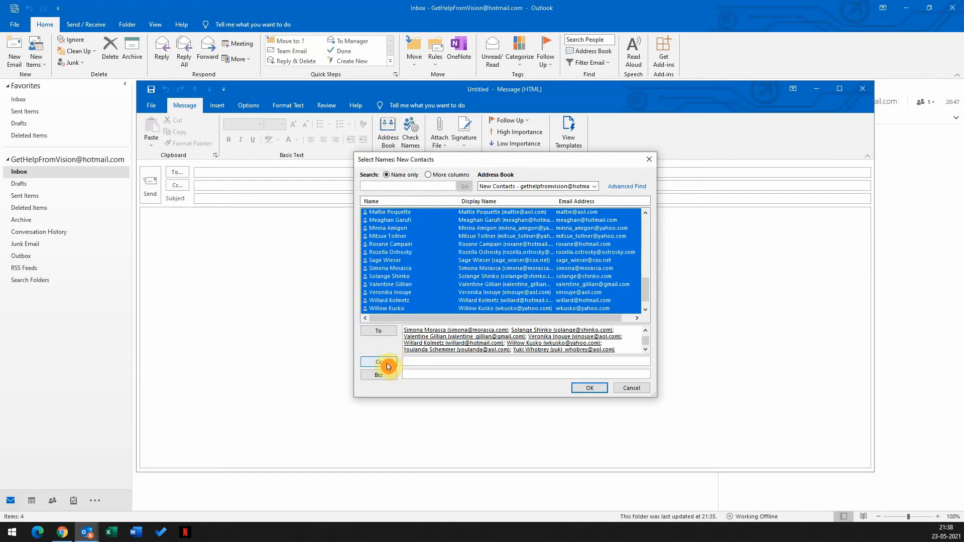
pyautogui.click(379, 363)
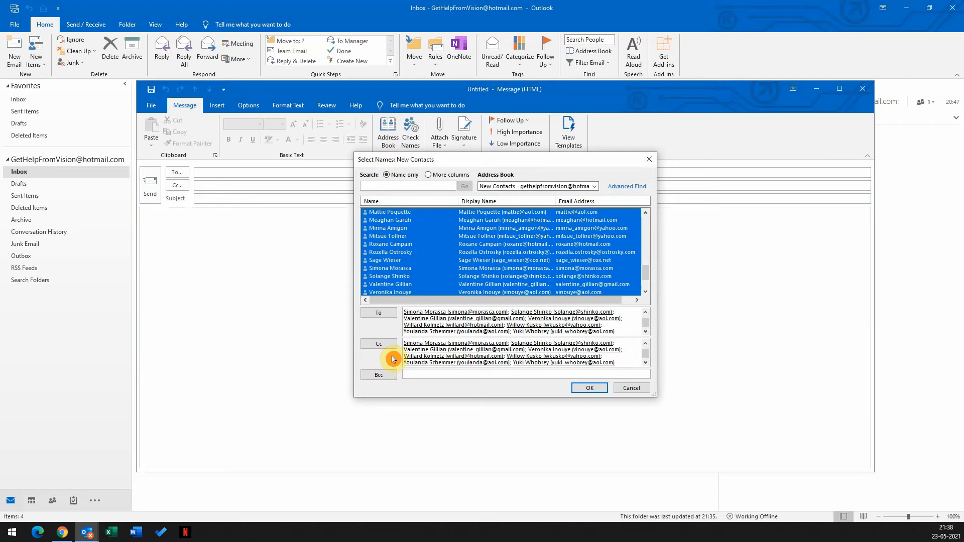
pyautogui.click(589, 389)
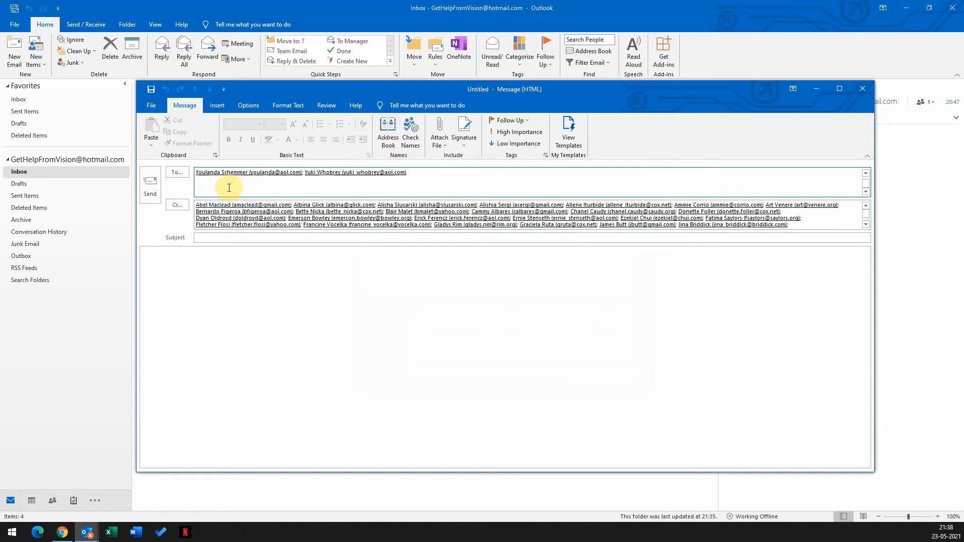
# Give the message the subject 'test' and send it
pyautogui.click(211, 246)
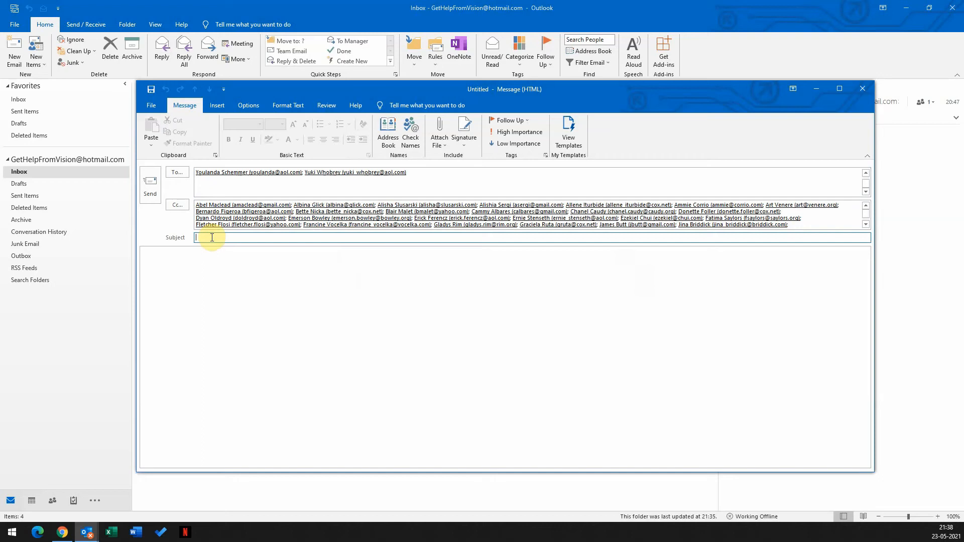
pyautogui.write('test')
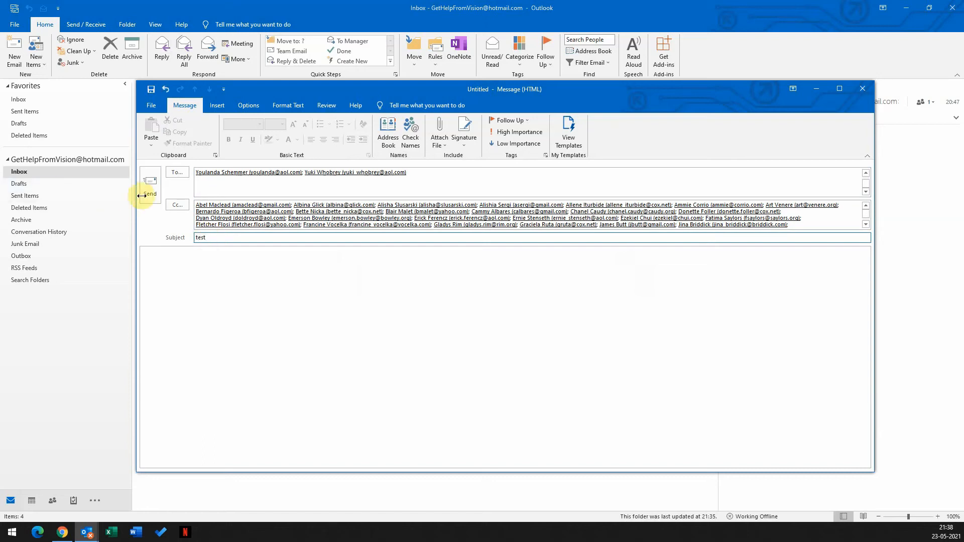
pyautogui.click(150, 181)
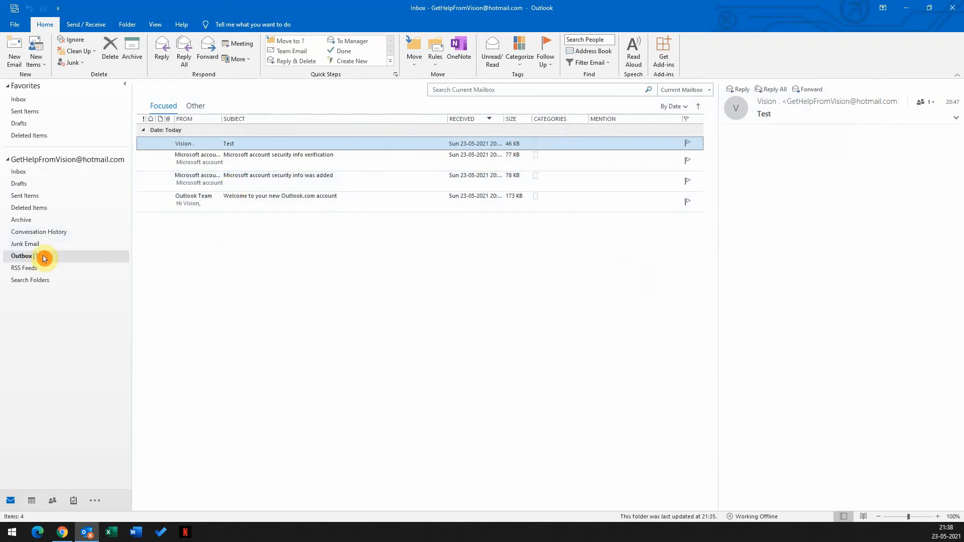
# Check the empty Outbox, then type 'al' as a new email's recipient to see suggestions
pyautogui.click(23, 256)
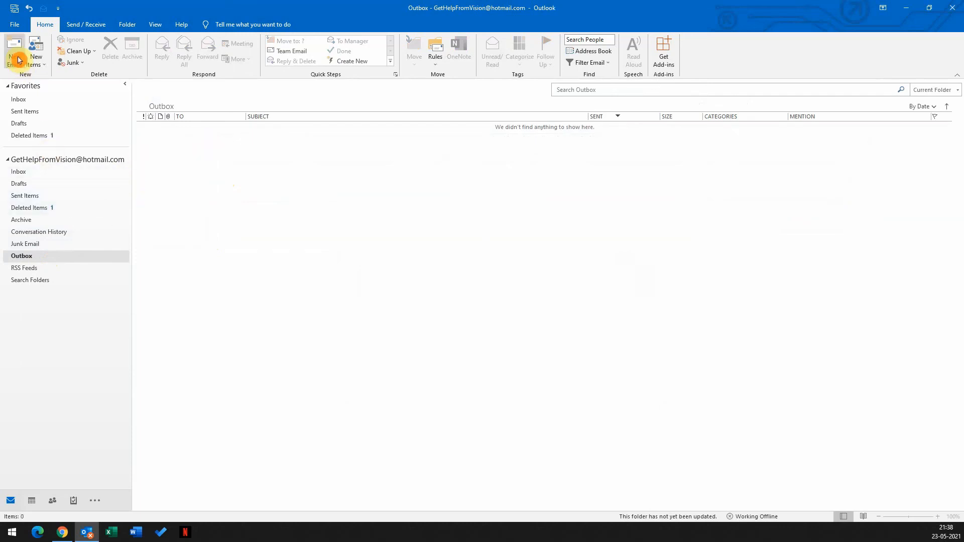
pyautogui.click(14, 51)
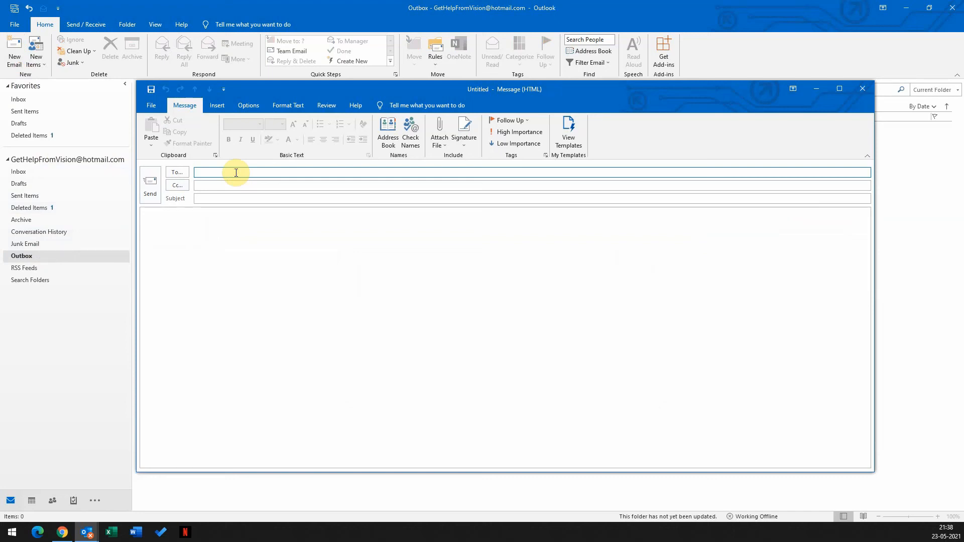
pyautogui.write('al')
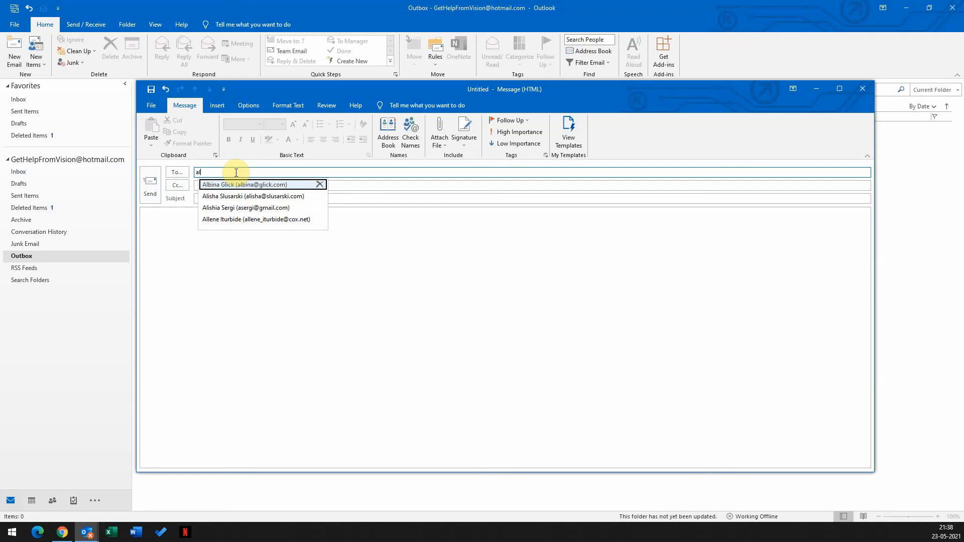